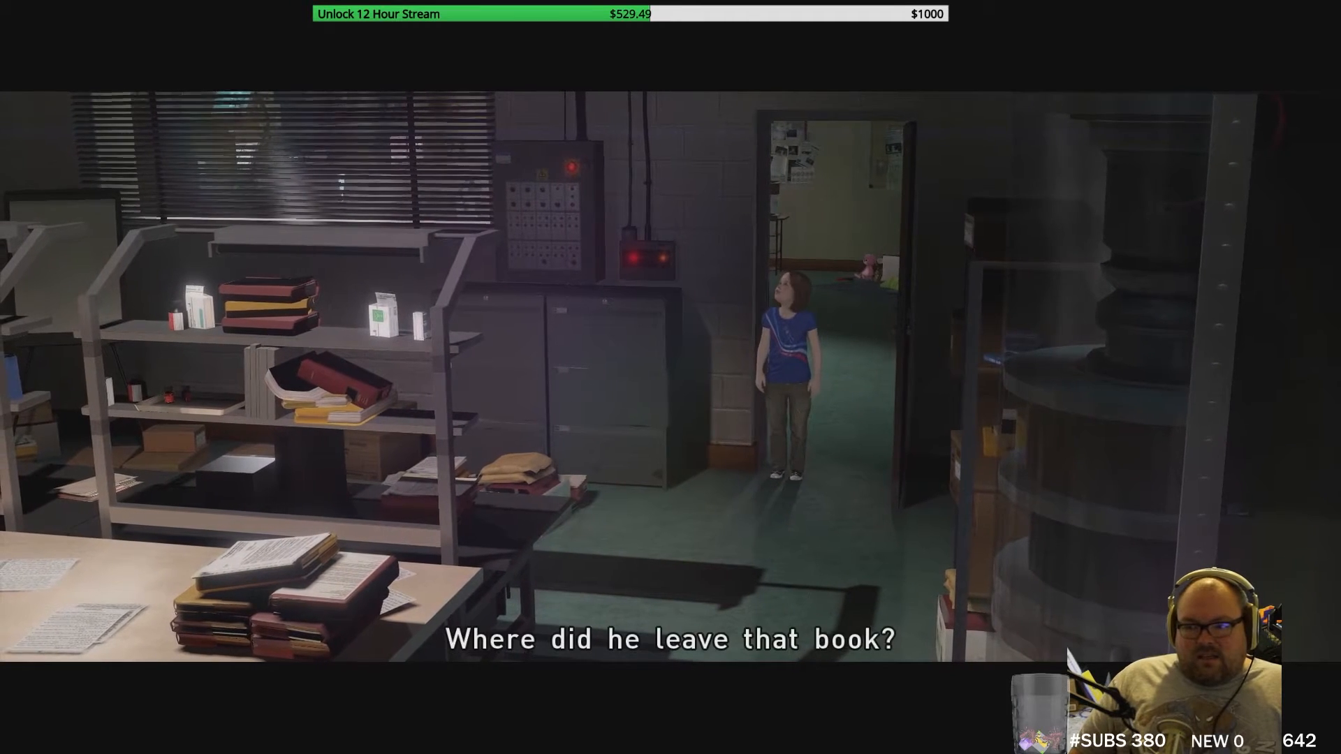
key("w")
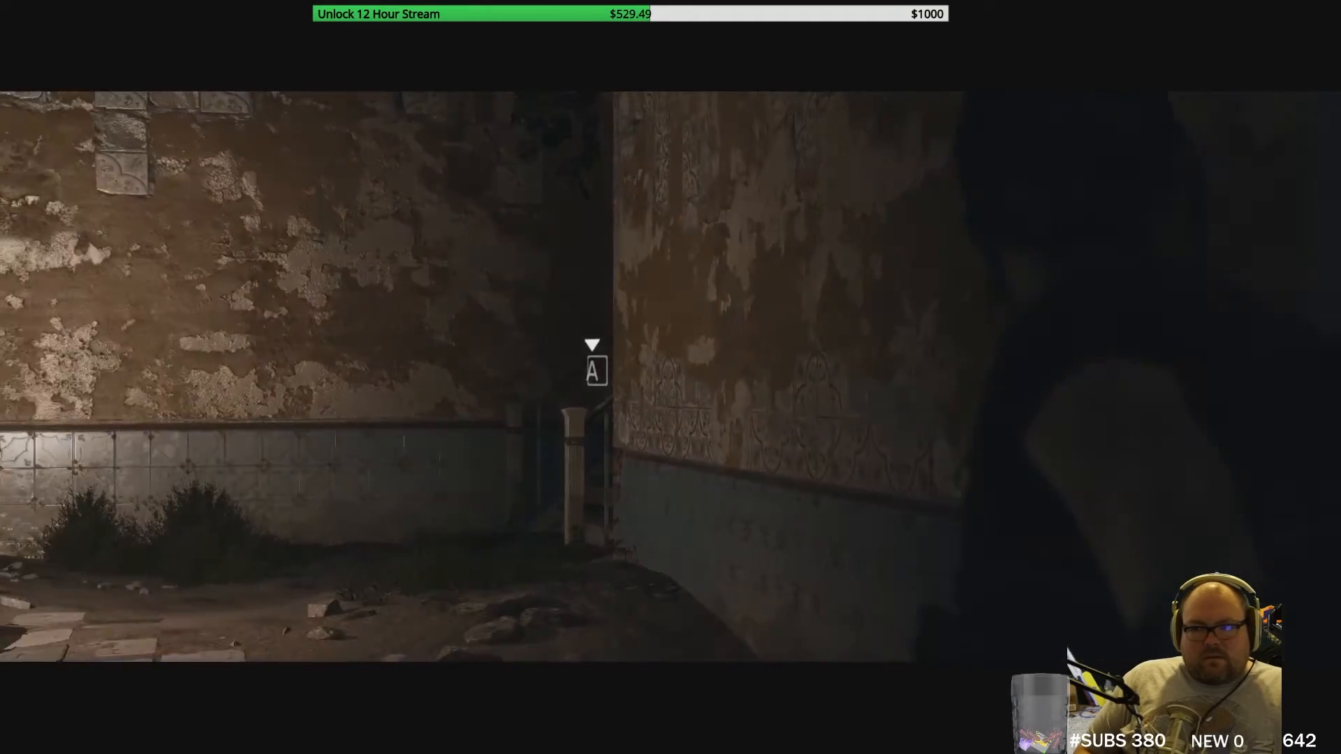
key("w")
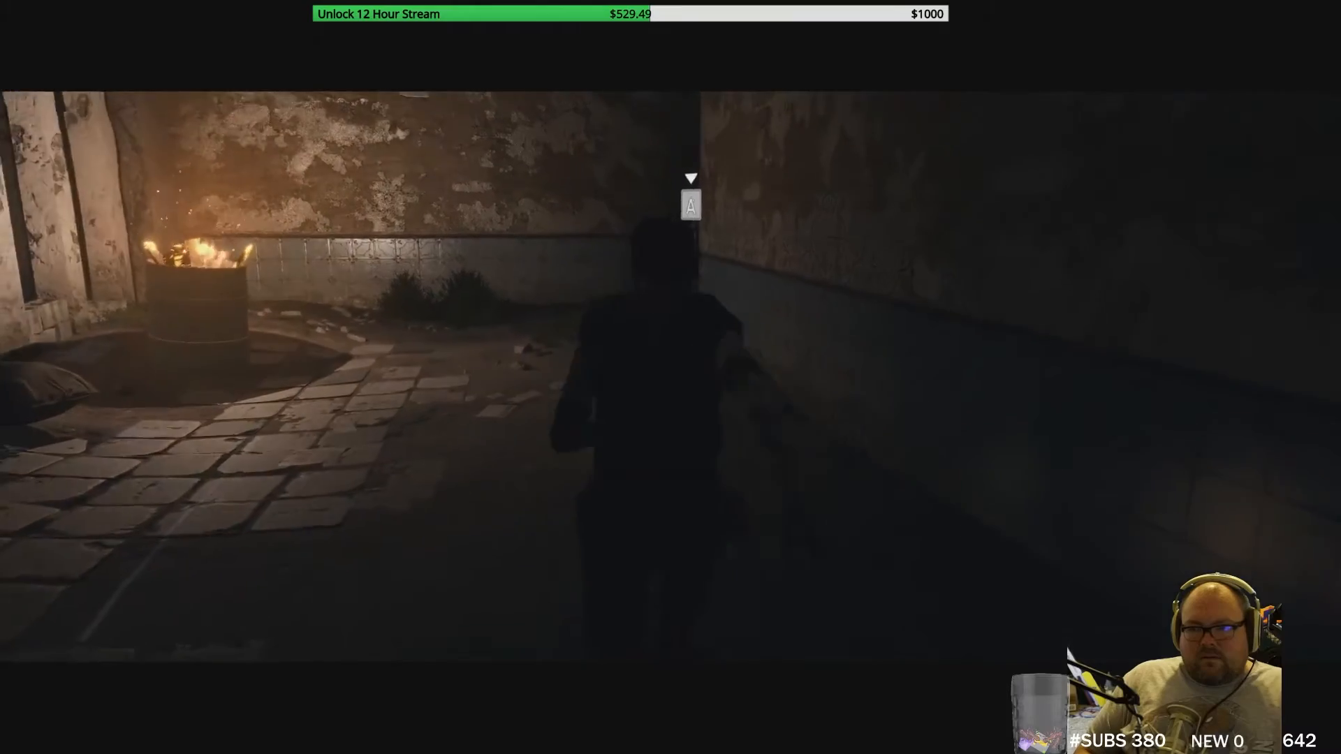